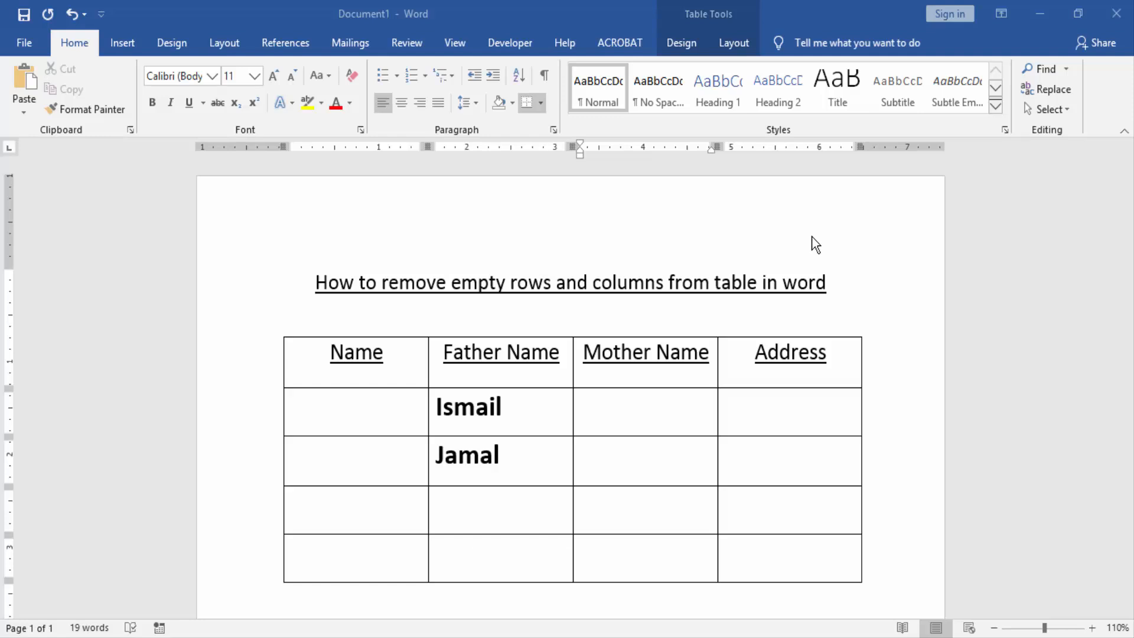
{"action": "mouse_move", "coordinate": [403, 424]}
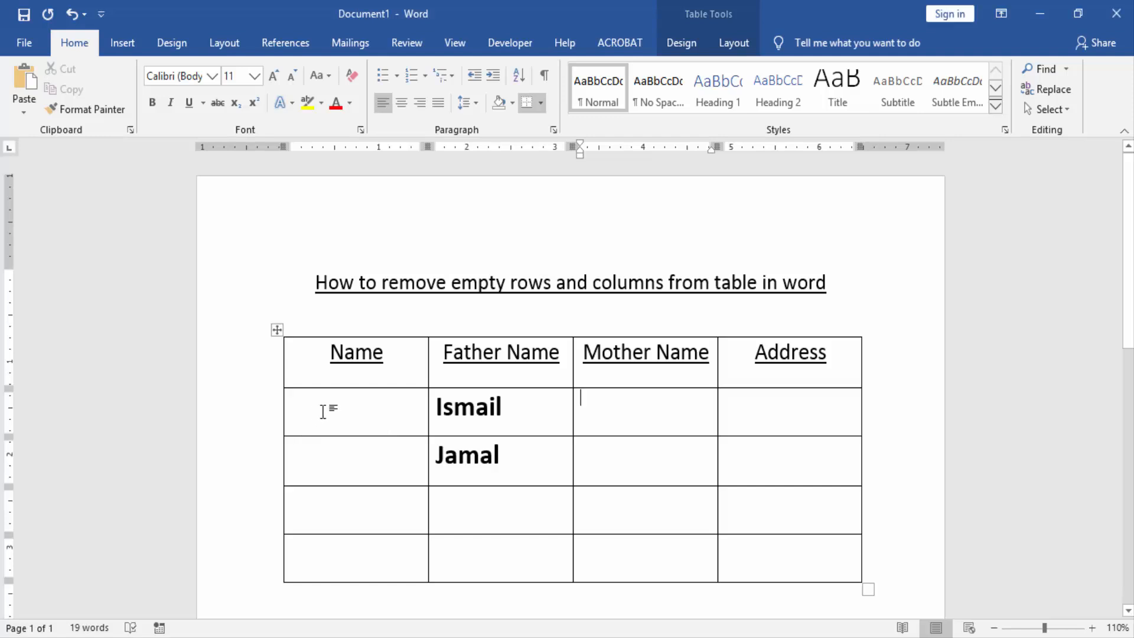
Select table rows 2–5 beneath the header, ready for border changes via Table Design
{"action": "left_click_drag", "start_coordinate": [355, 405], "coordinate": [355, 568]}
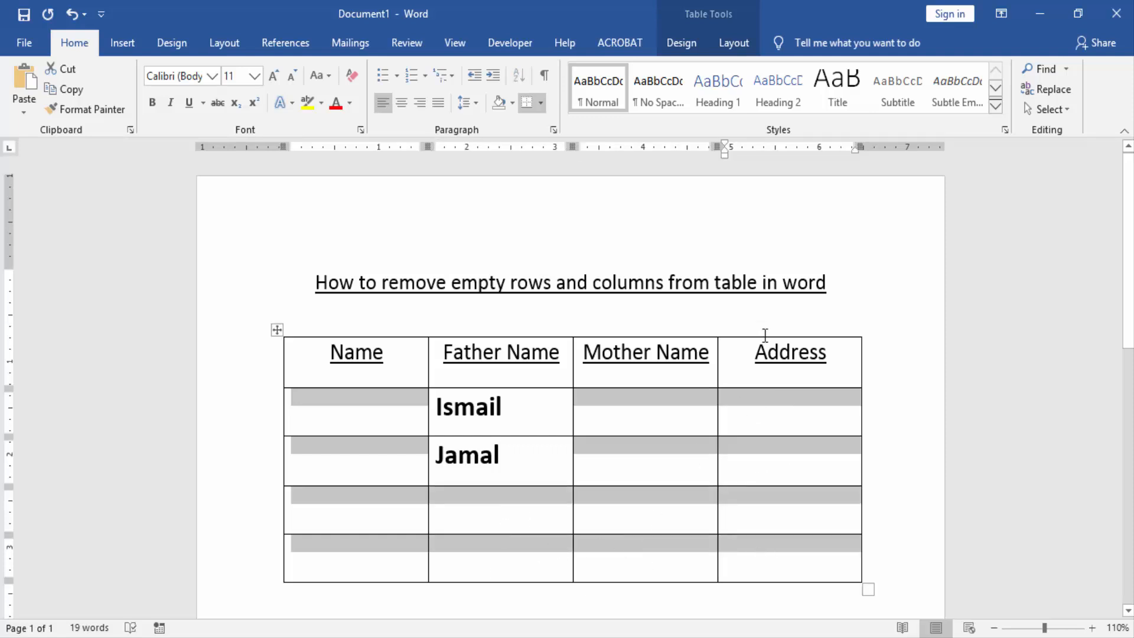
{"action": "left_click", "coordinate": [681, 42]}
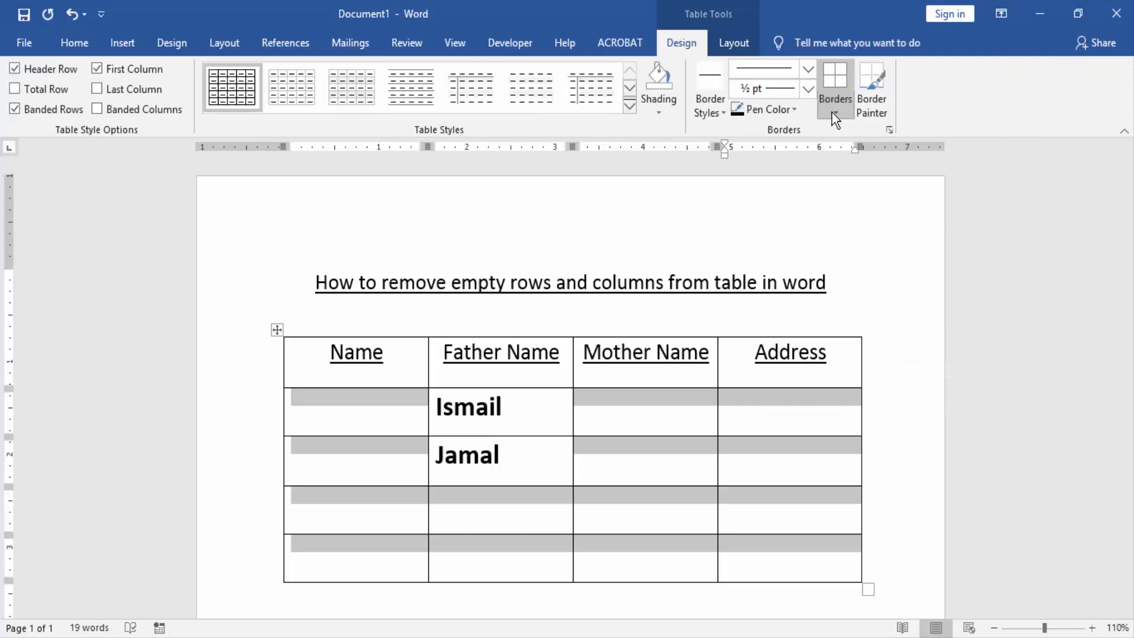
Apply No Border to the selected empty rows, leaving only faint gridlines beneath the header
{"action": "left_click", "coordinate": [834, 88]}
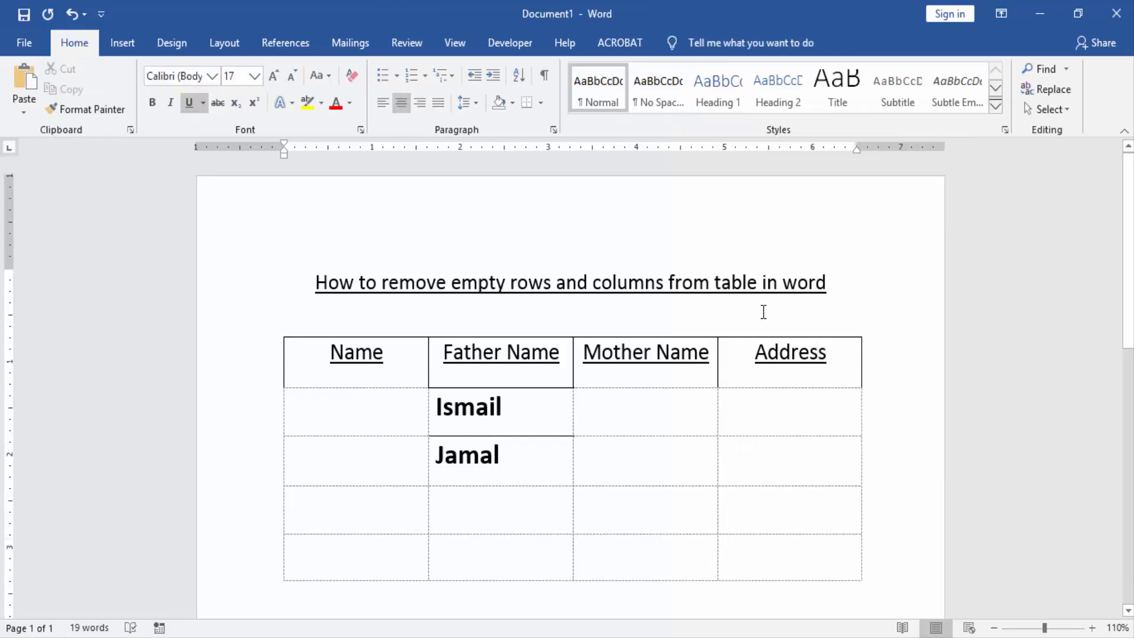
{"action": "mouse_move", "coordinate": [749, 311]}
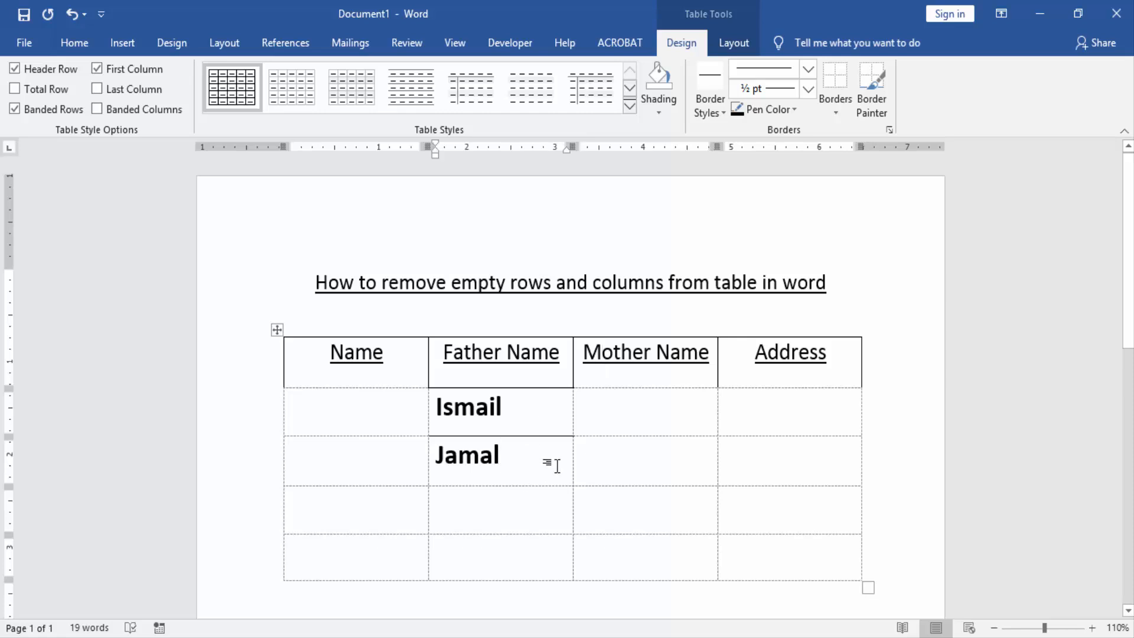
{"action": "mouse_move", "coordinate": [546, 412]}
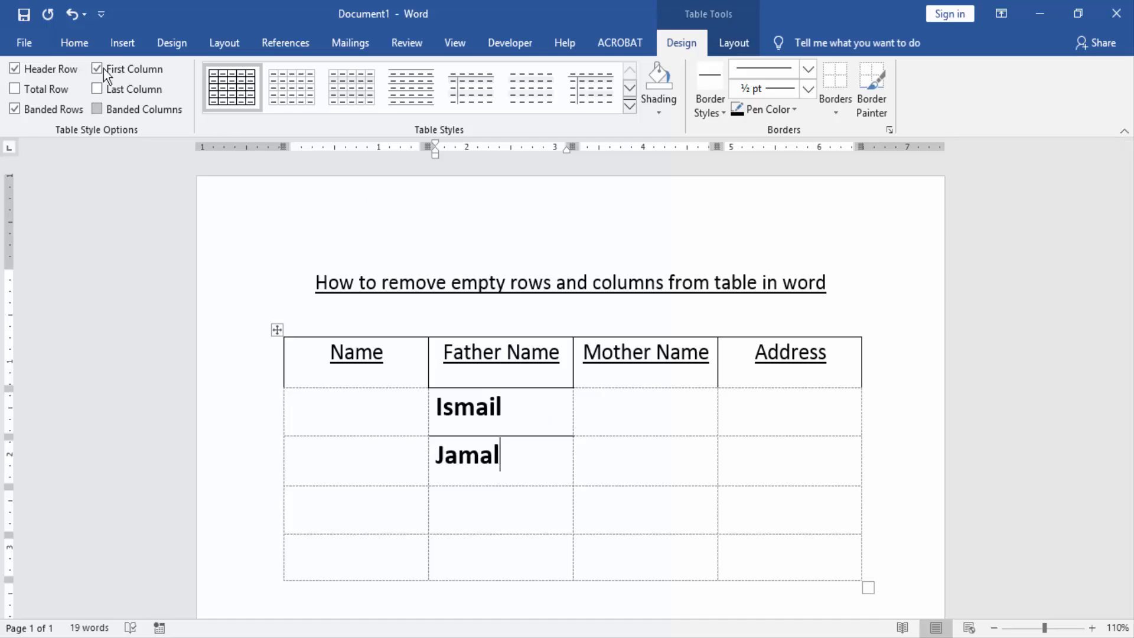
{"action": "left_click", "coordinate": [24, 42]}
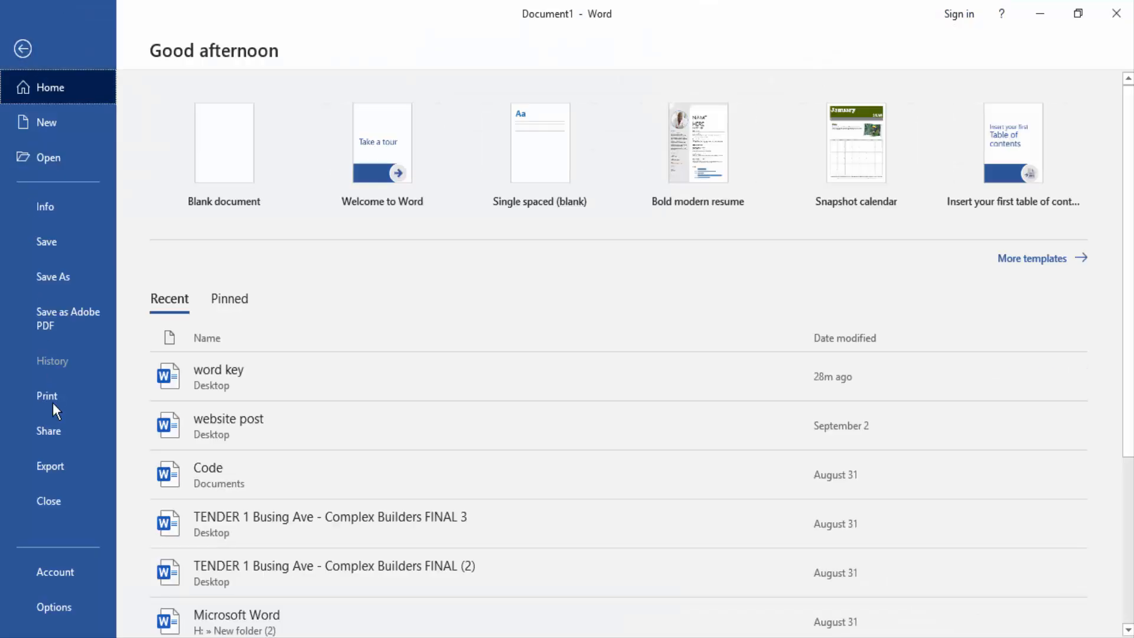
{"action": "left_click", "coordinate": [46, 396]}
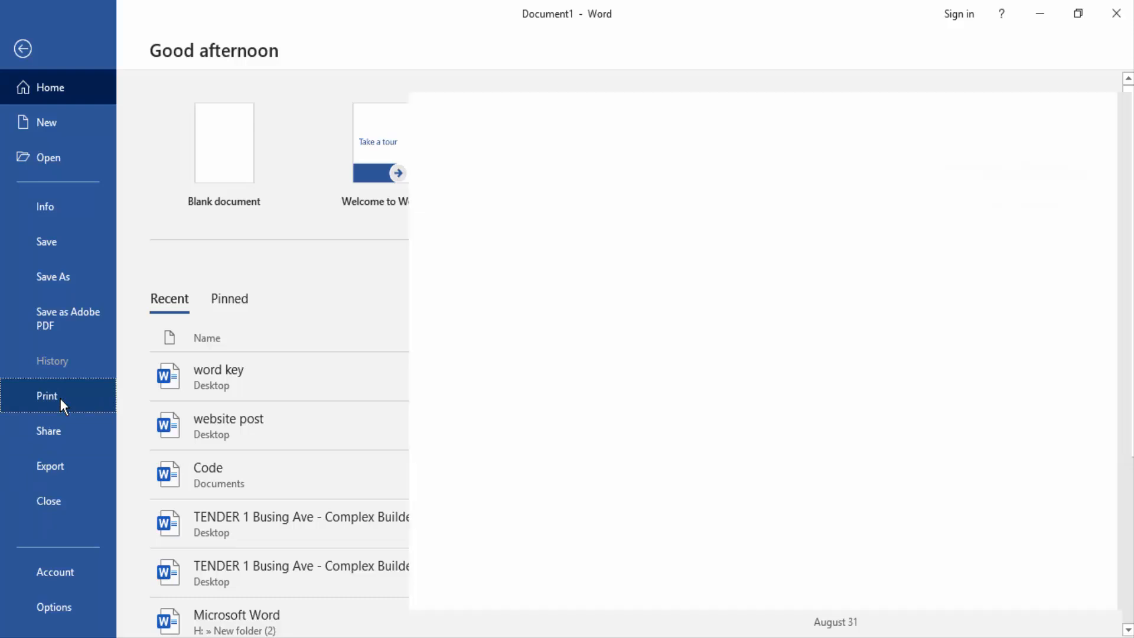
{"action": "left_click", "coordinate": [46, 396]}
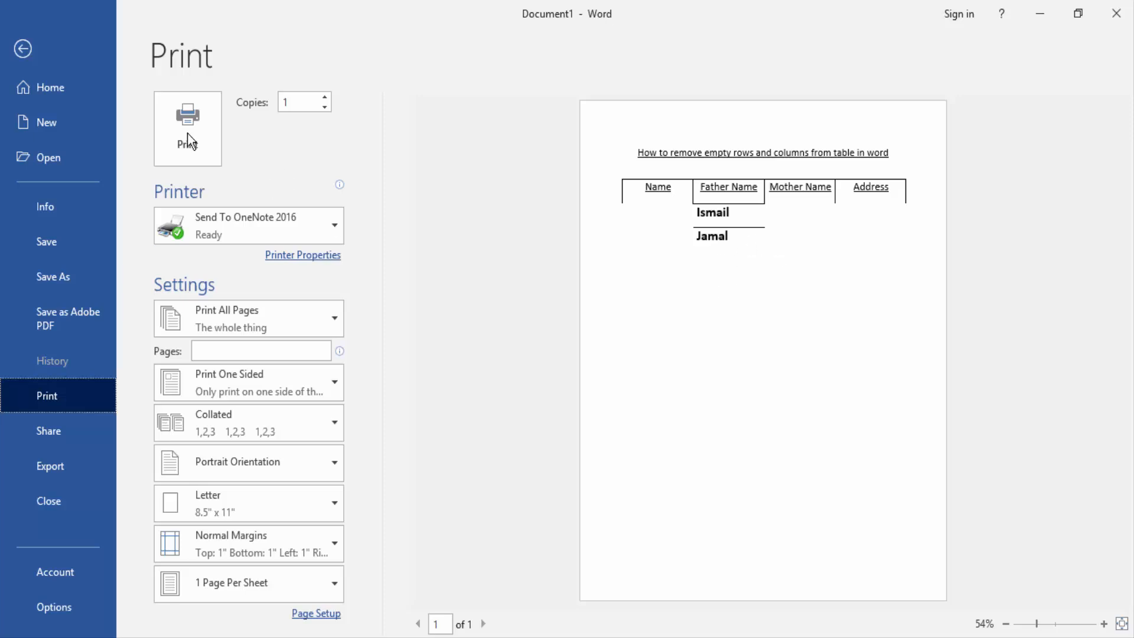
{"action": "left_click", "coordinate": [22, 48]}
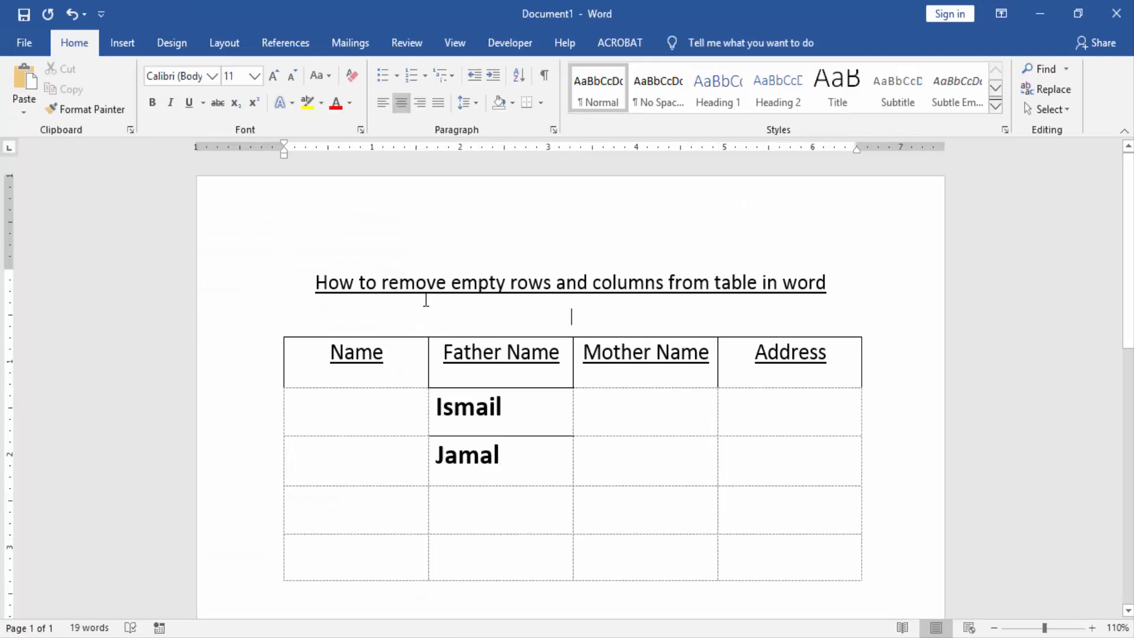